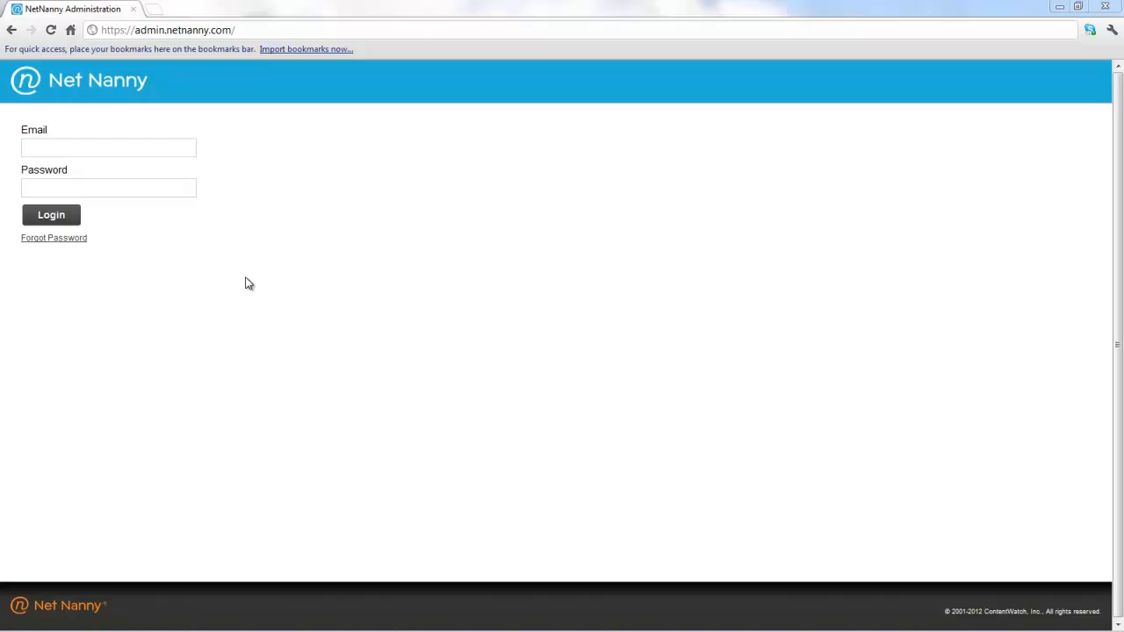
mouse_move(281, 240)
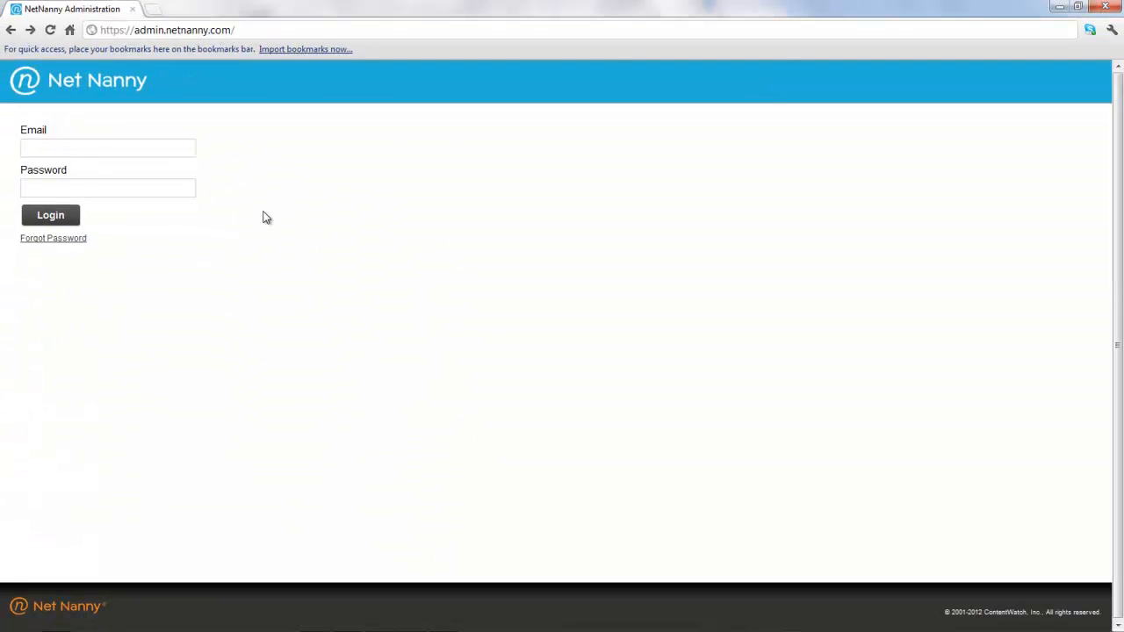
left_click(107, 147)
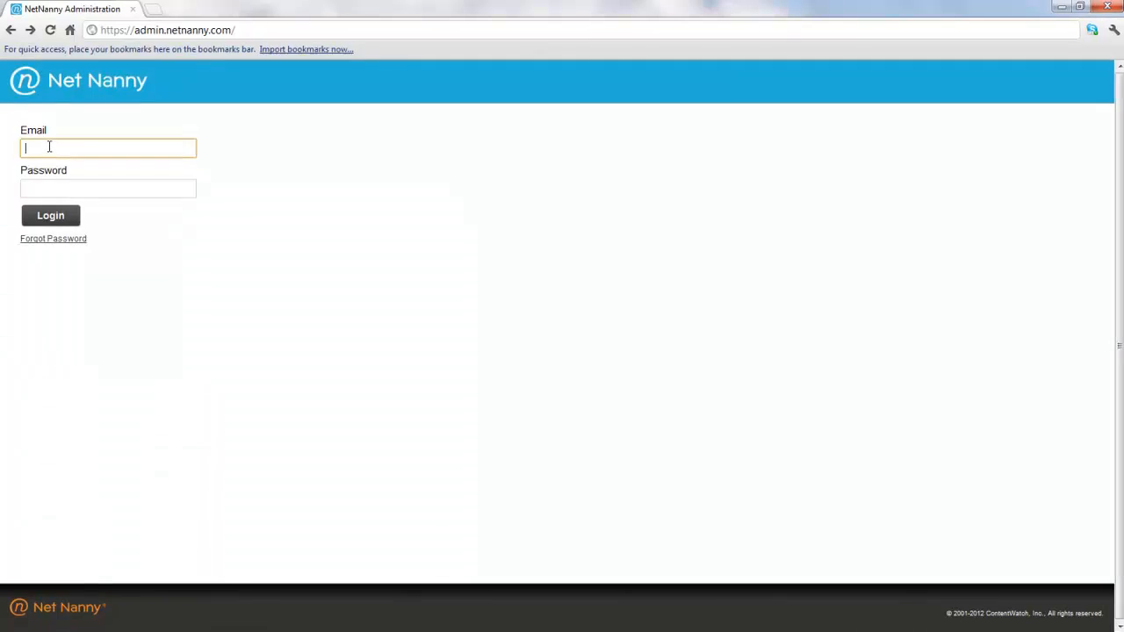
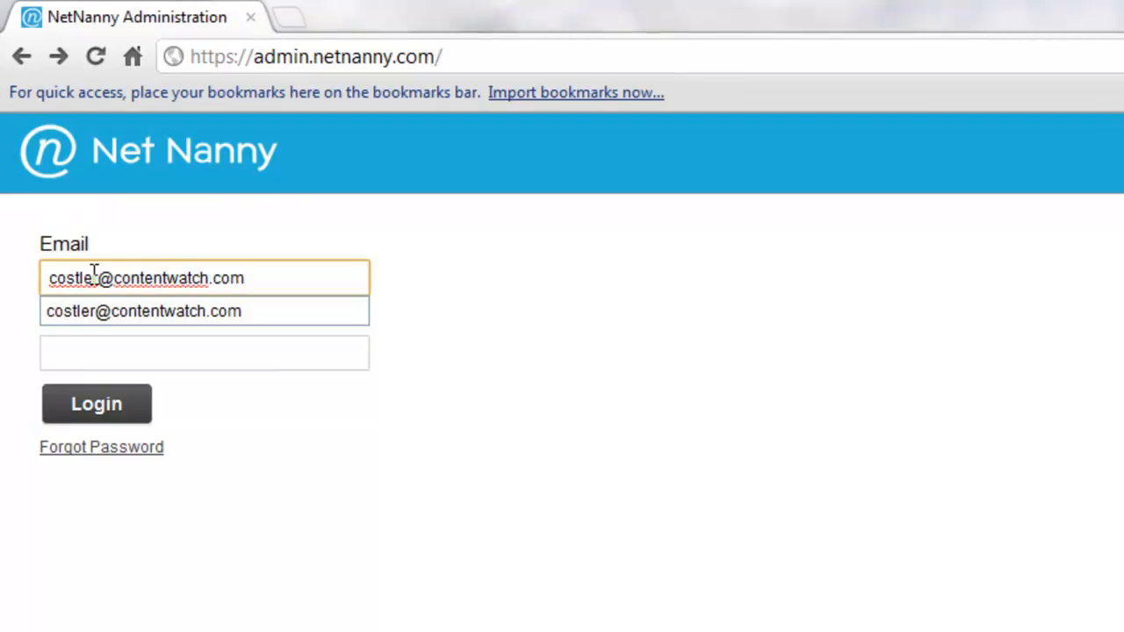
left_click(204, 311)
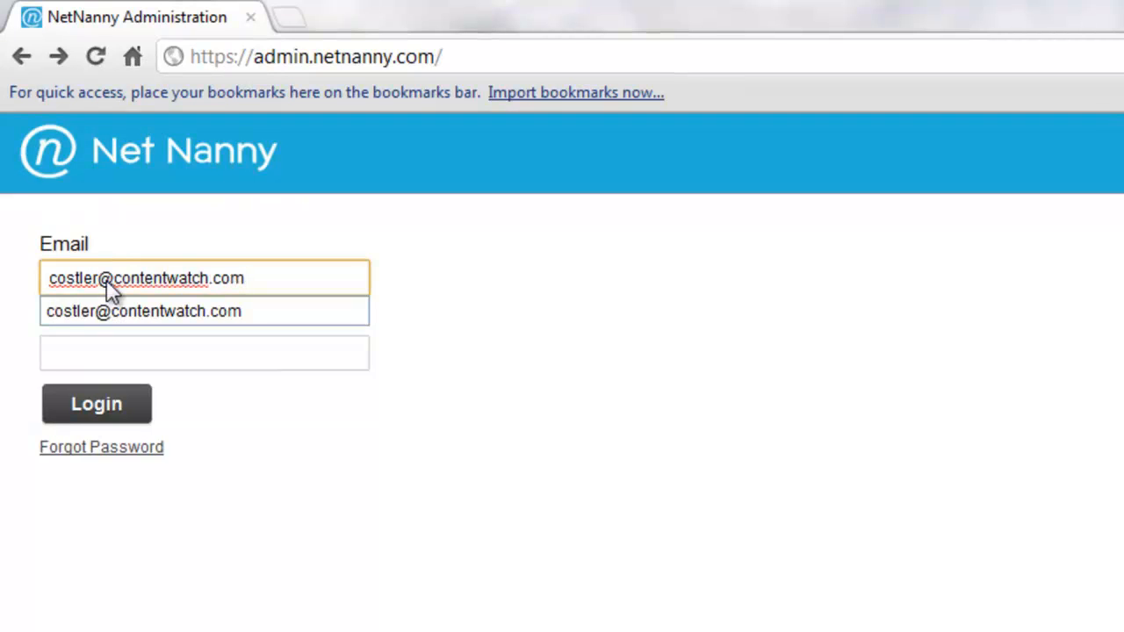
left_click(97, 404)
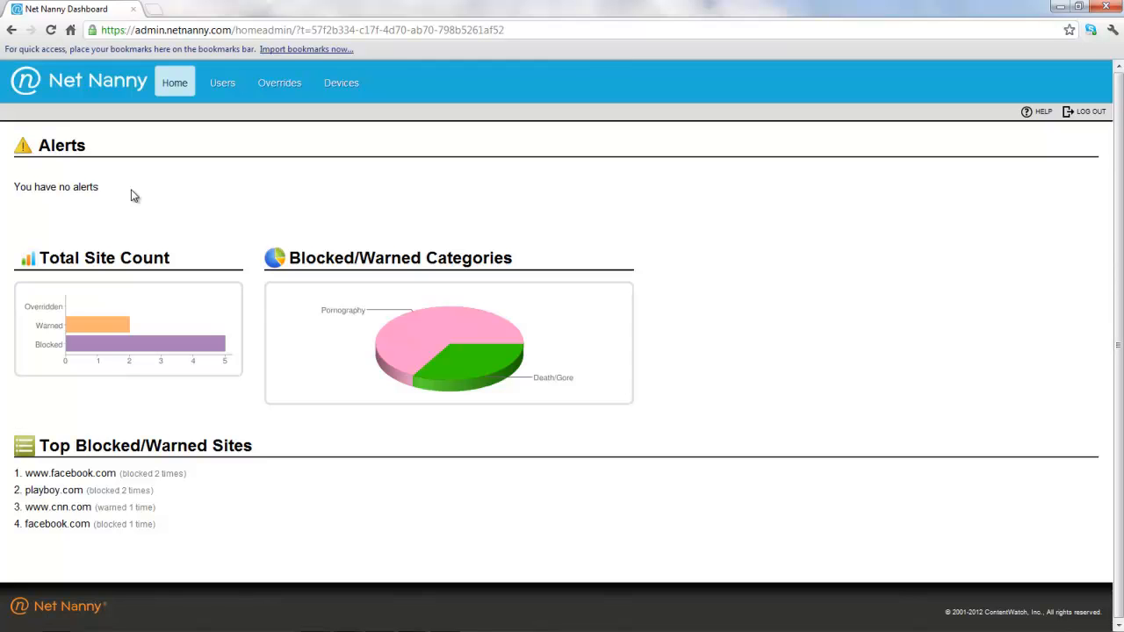
mouse_move(341, 82)
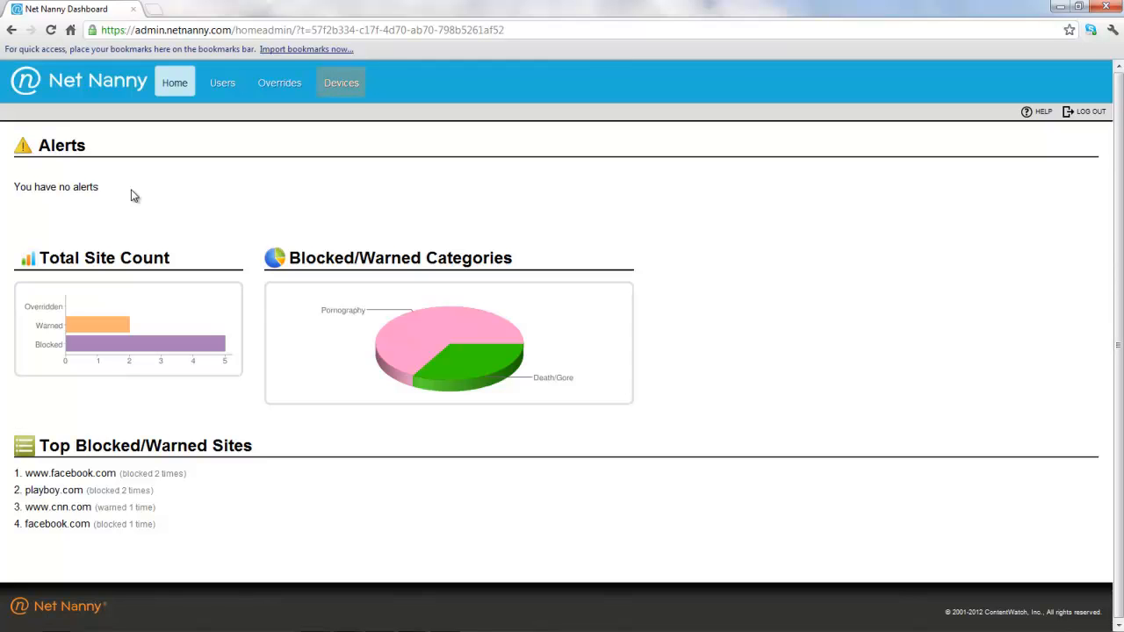
Go to the Devices page listing the TOSHIBA AT100 and HTC PC3600
left_click(340, 81)
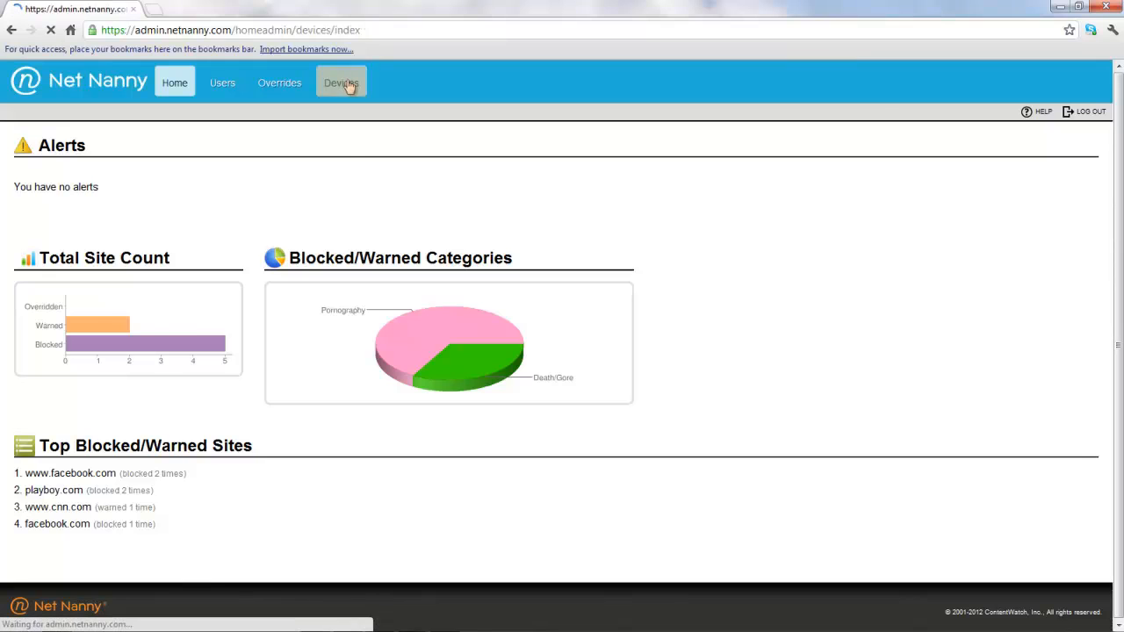
left_click(341, 83)
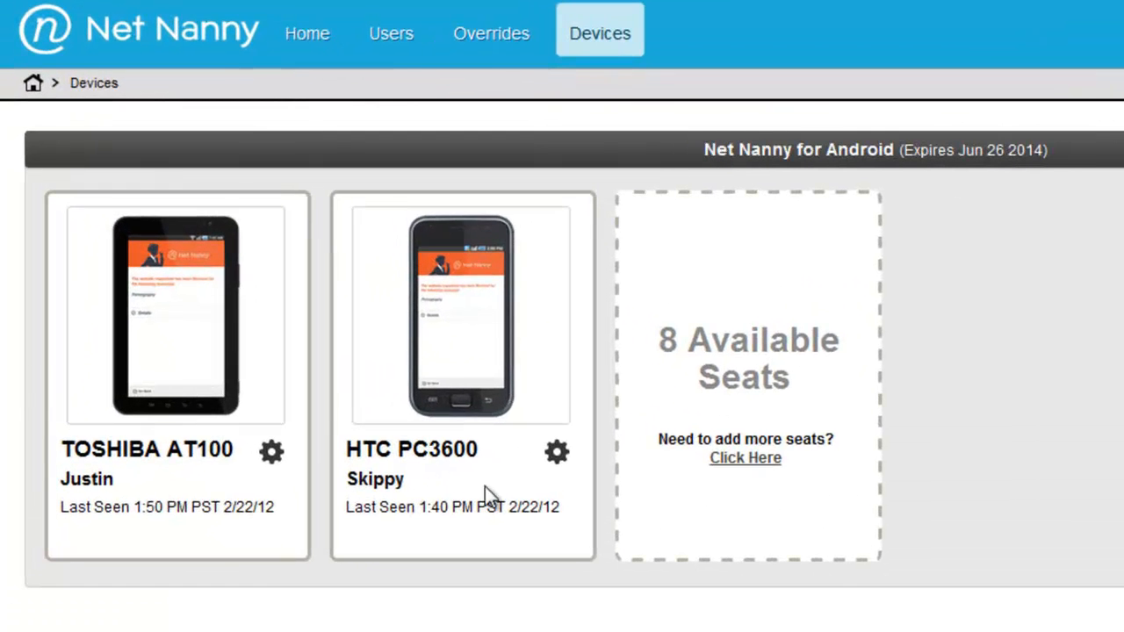
mouse_move(272, 369)
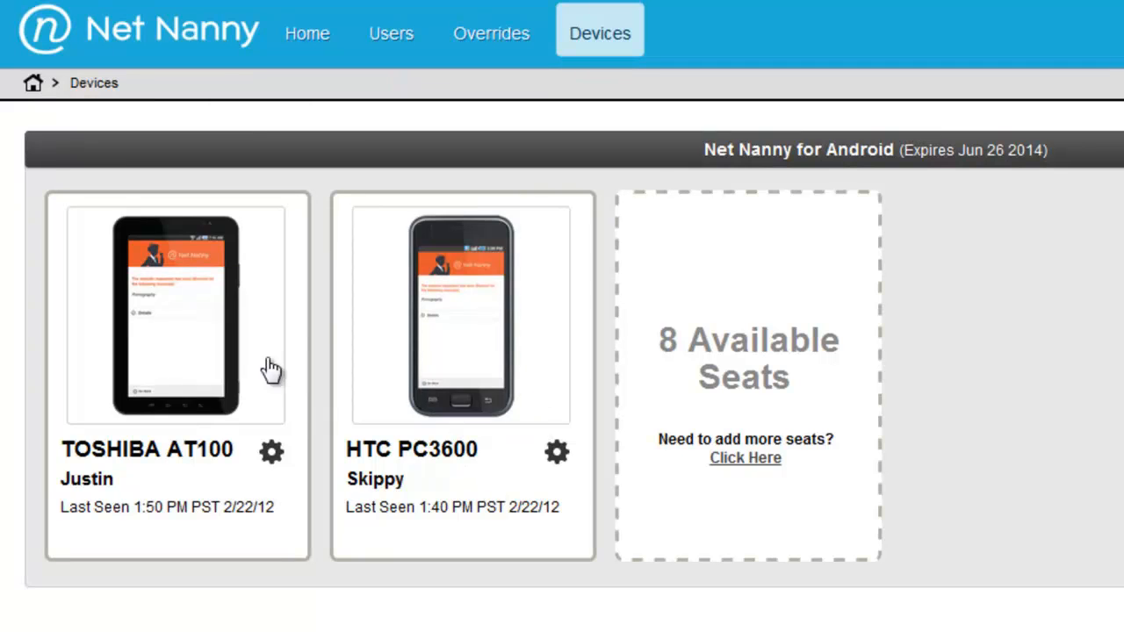
mouse_move(193, 382)
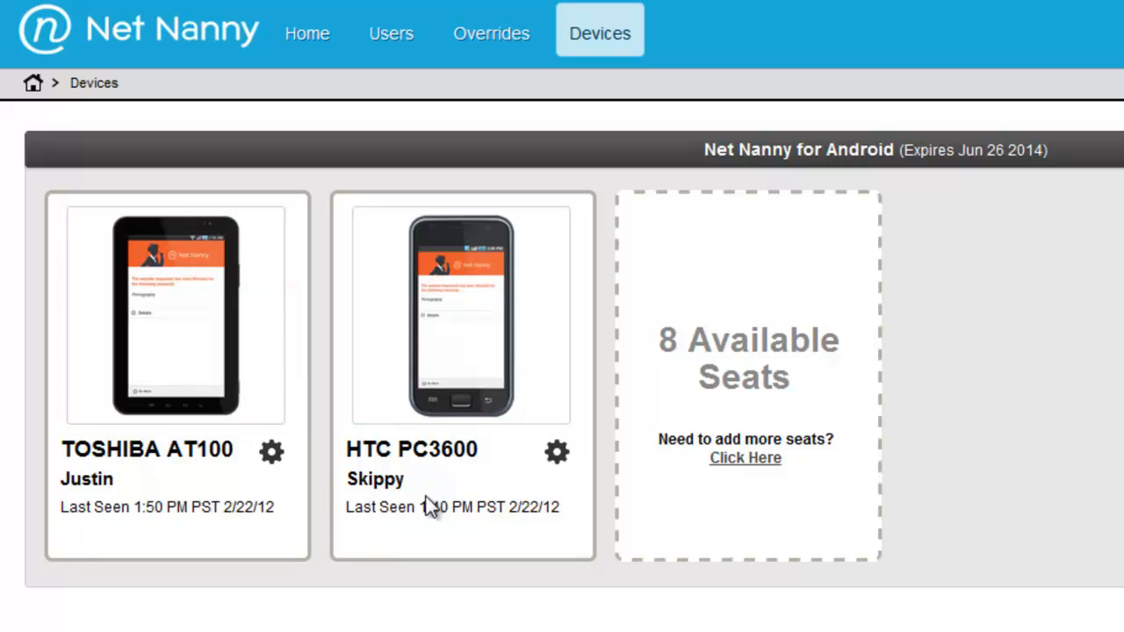
mouse_move(141, 379)
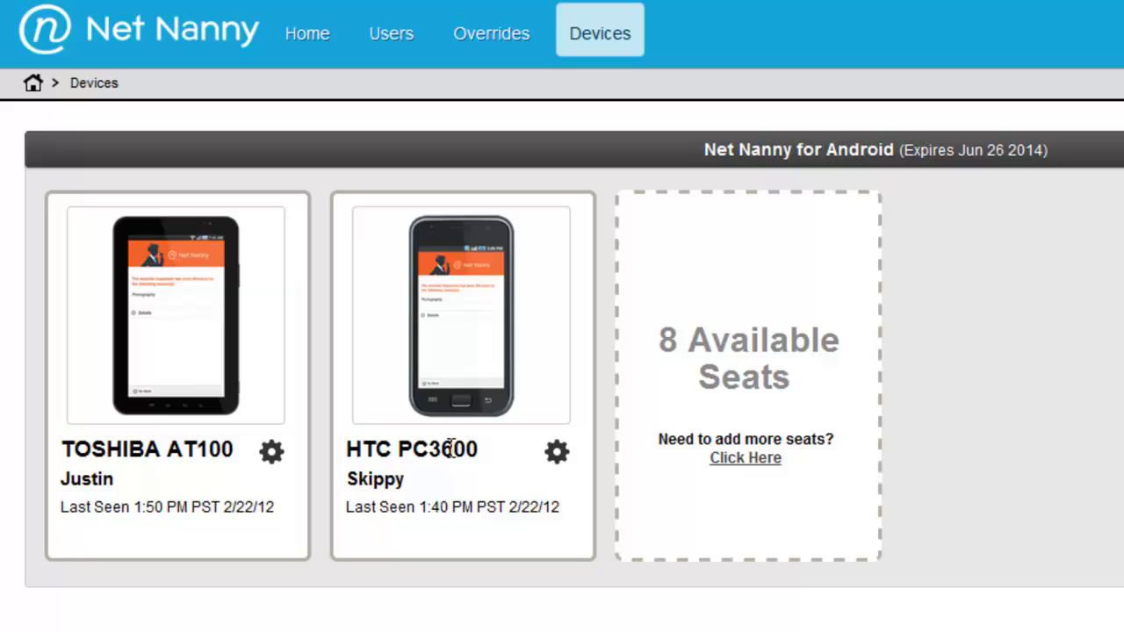
mouse_move(481, 349)
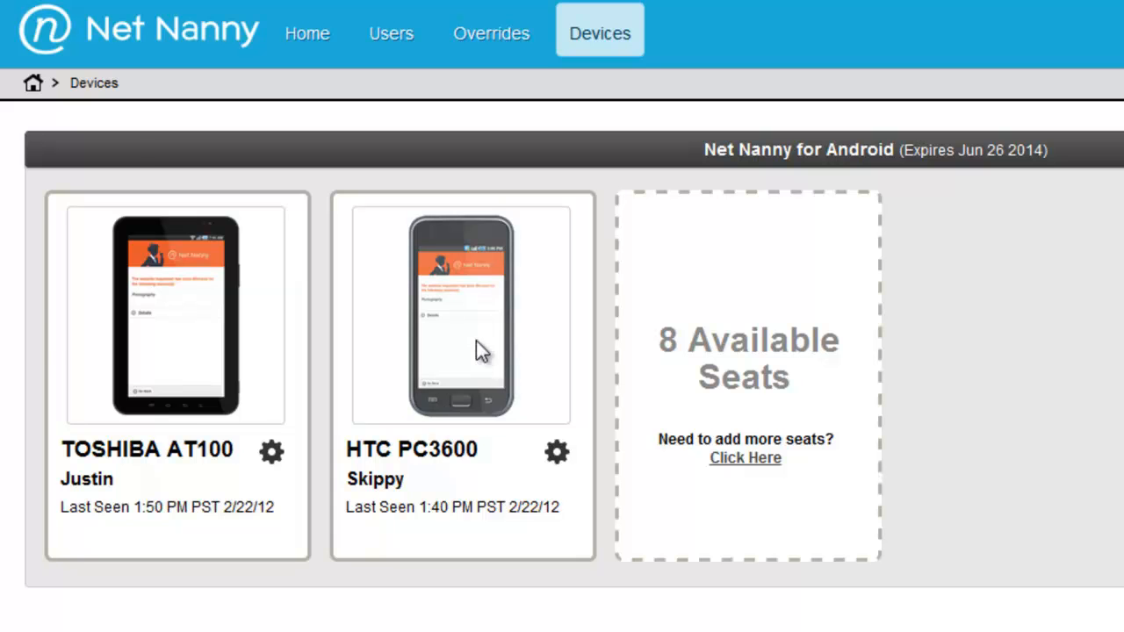
Change the HTC PC3600's display name to 'Jakes Phone'
left_click(557, 452)
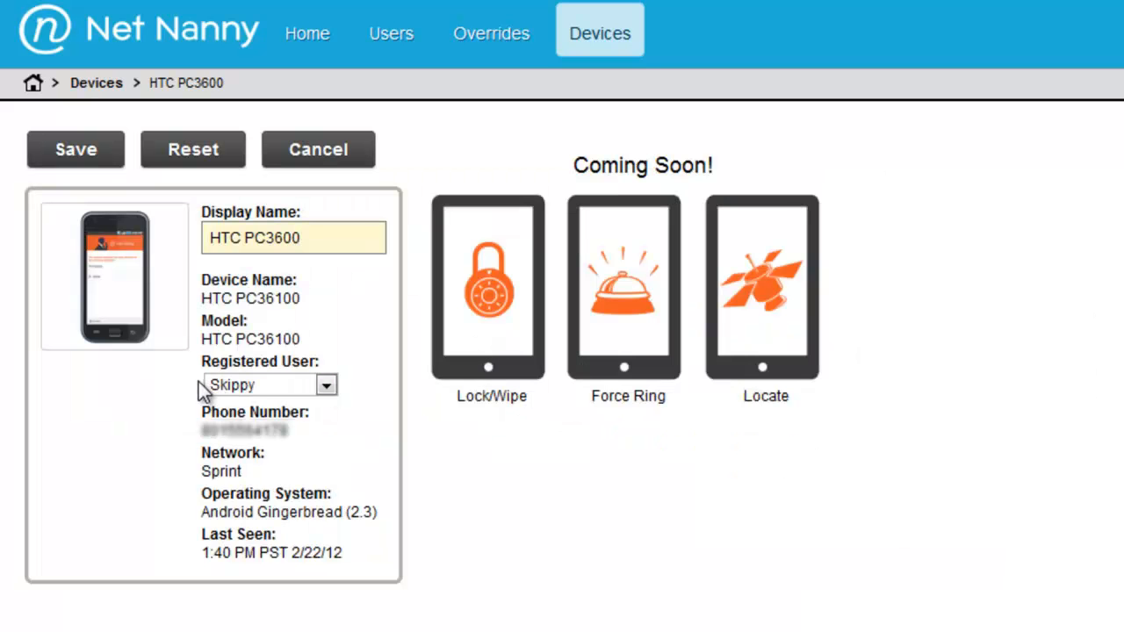
left_click(293, 238)
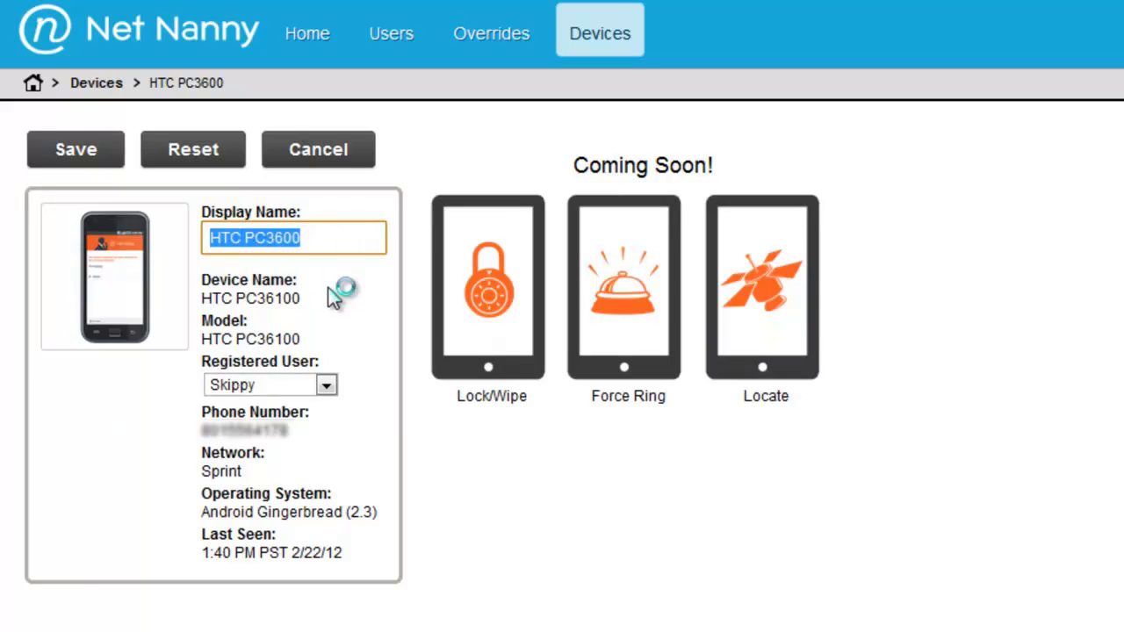
type("Jakes PHon")
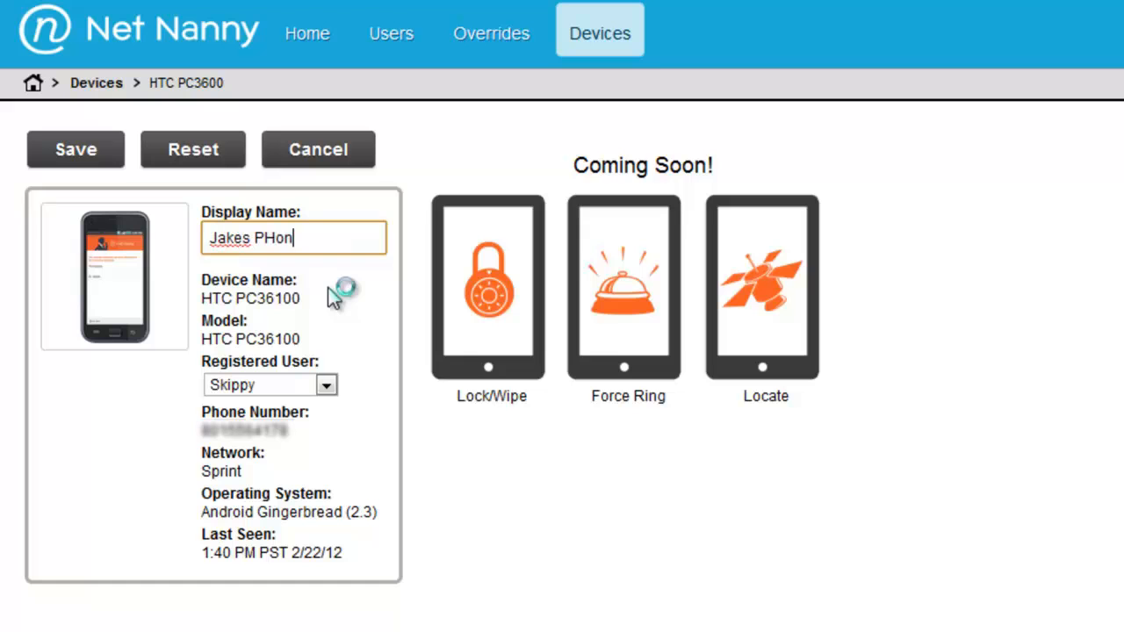
type("e")
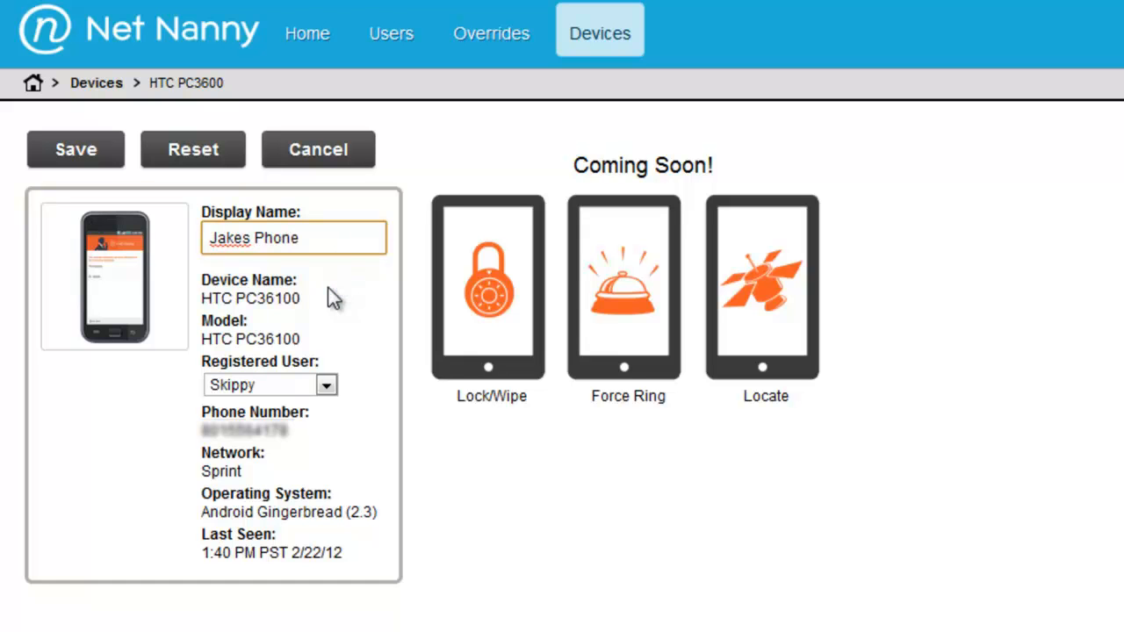
mouse_move(271, 466)
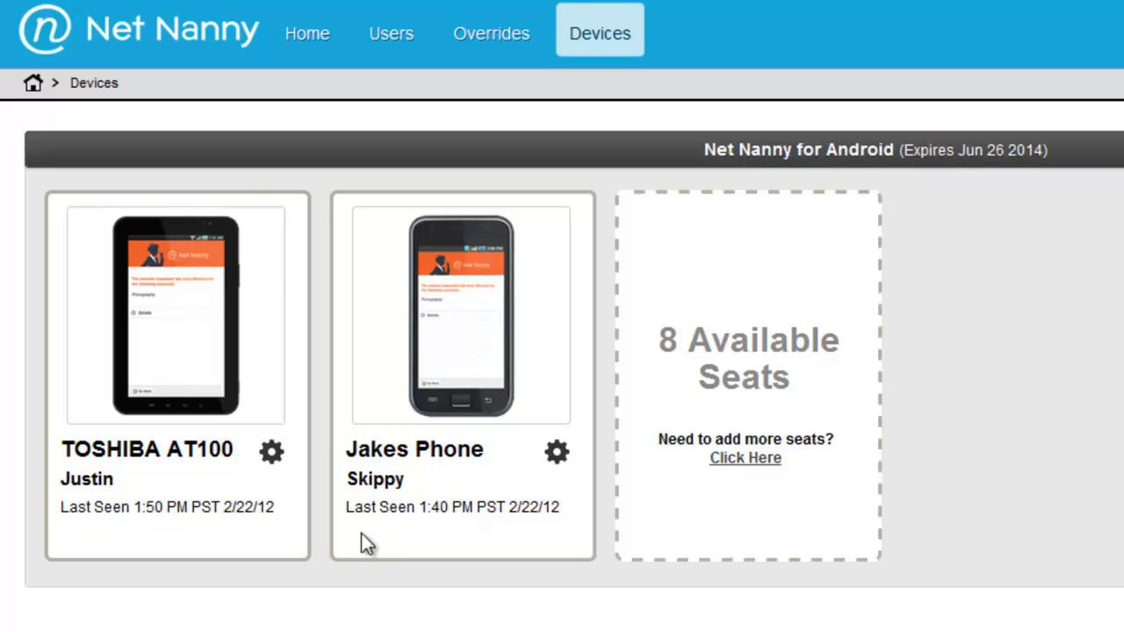
mouse_move(406, 501)
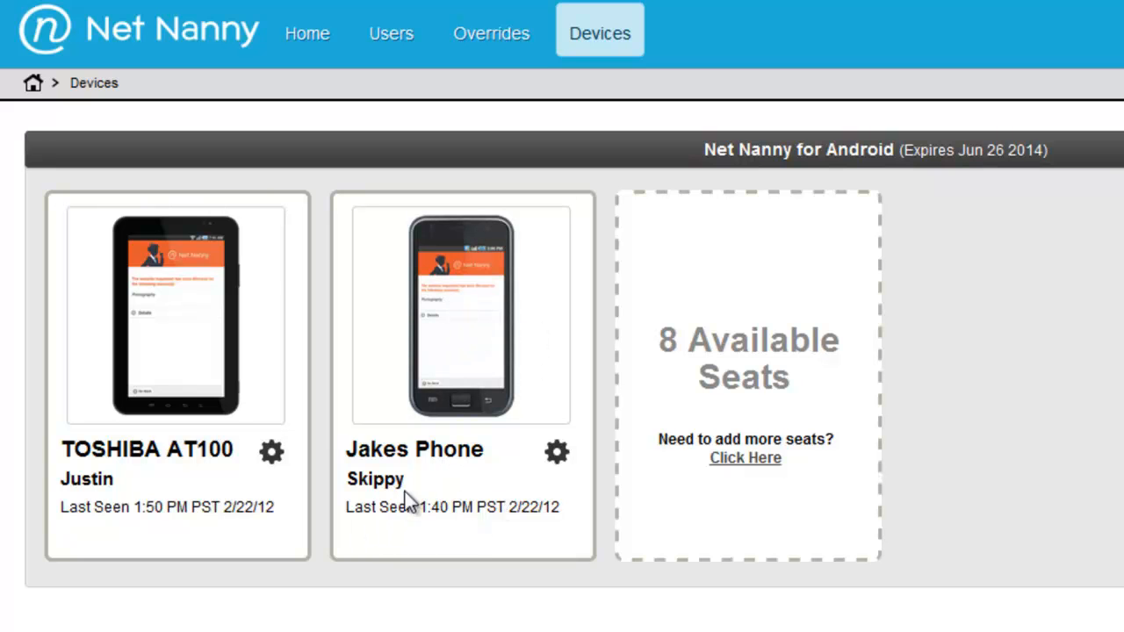
mouse_move(470, 333)
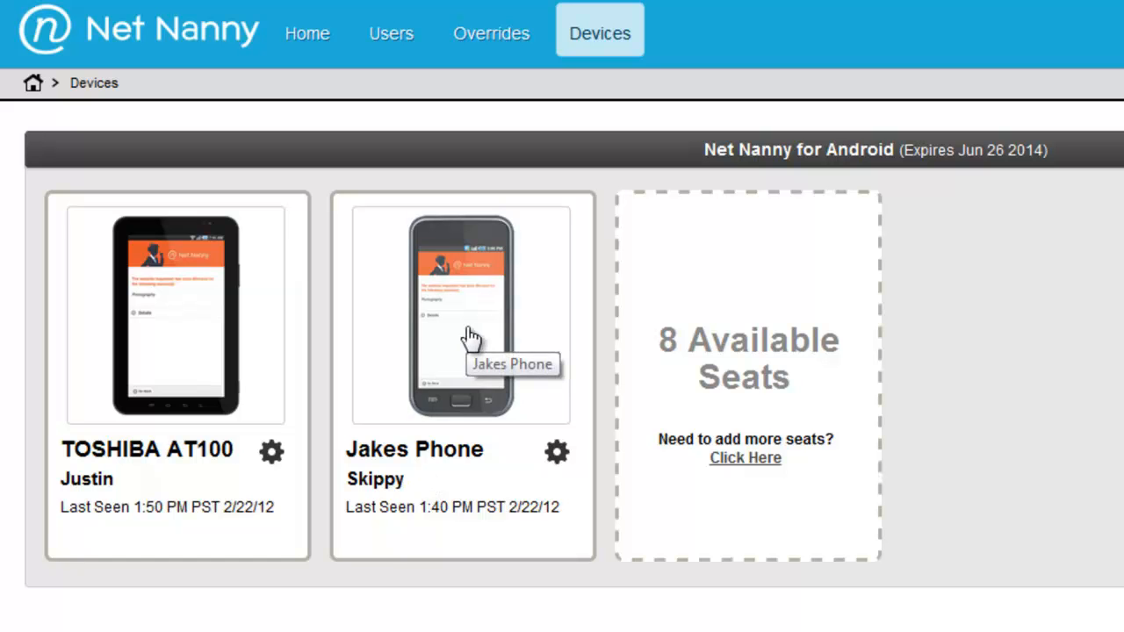
Change Jakes Phone's assigned user from Skippy to Jake
left_click(557, 453)
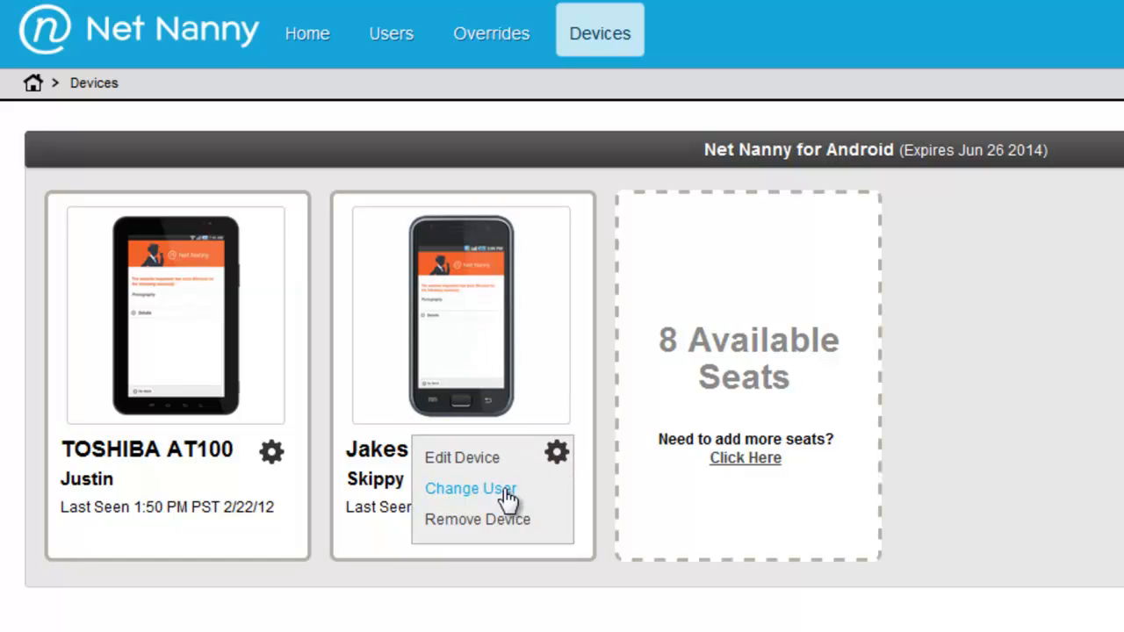
left_click(472, 488)
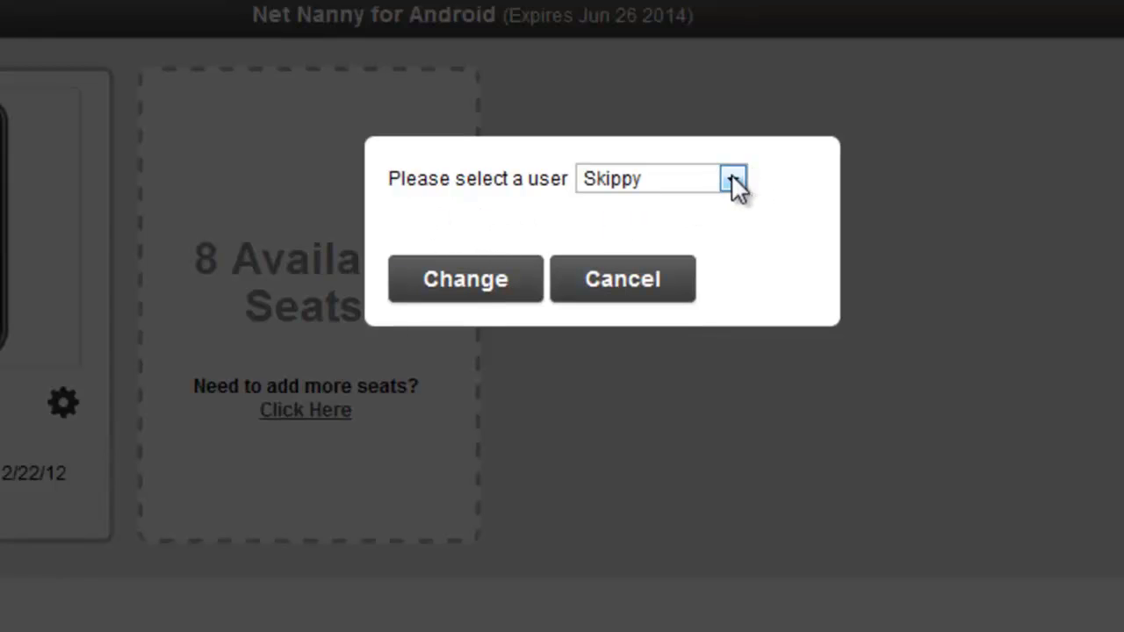
left_click(732, 178)
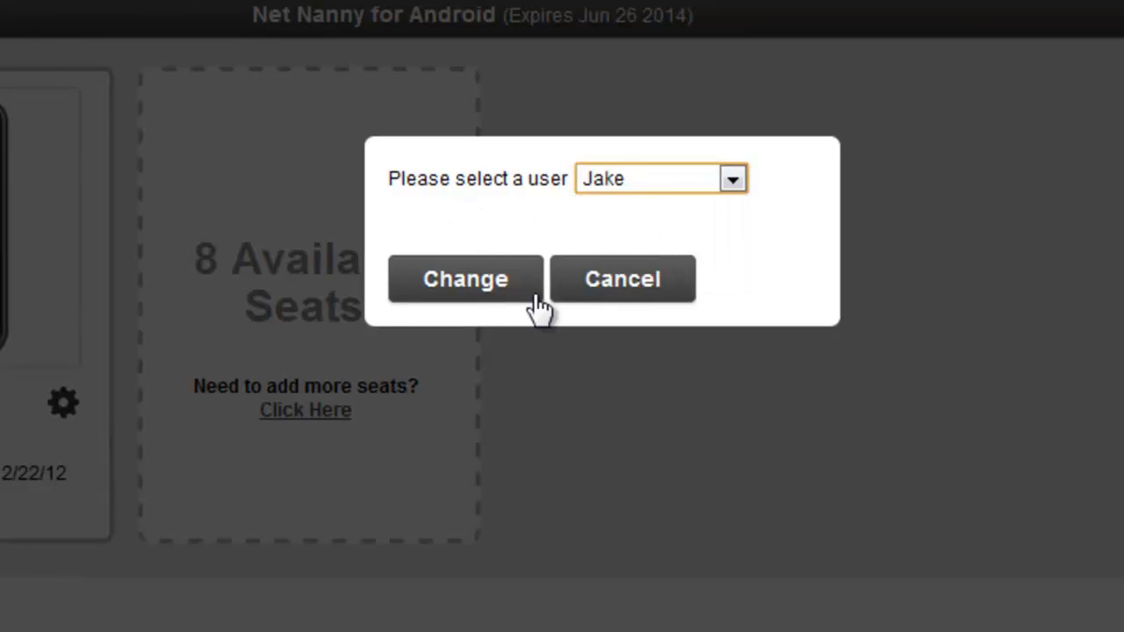
left_click(465, 280)
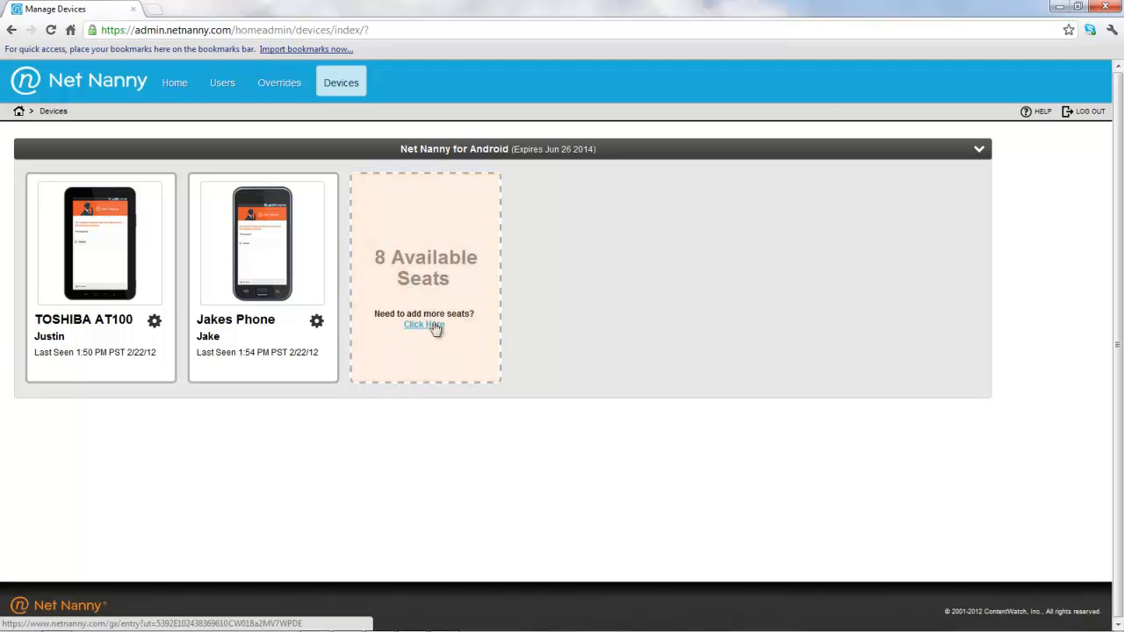
mouse_move(414, 368)
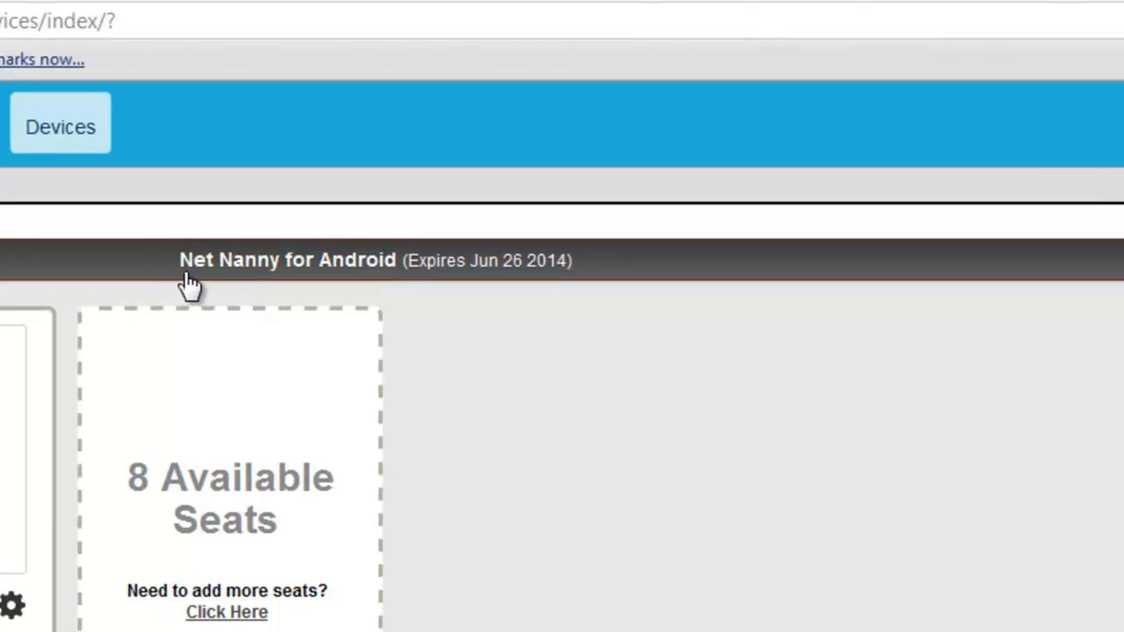
mouse_move(496, 277)
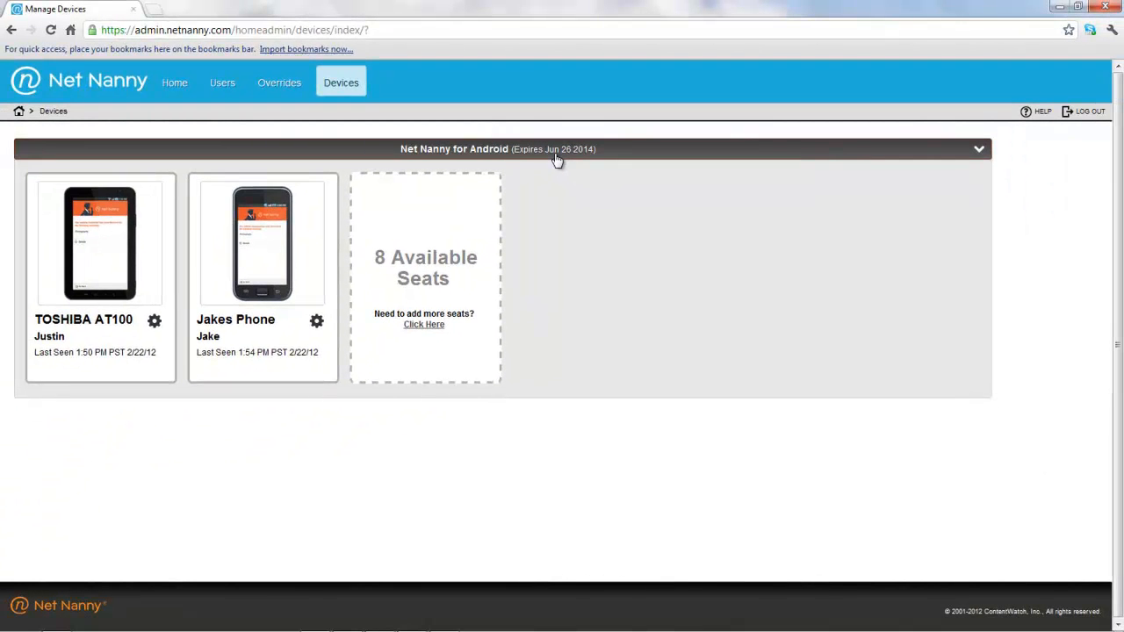
mouse_move(321, 382)
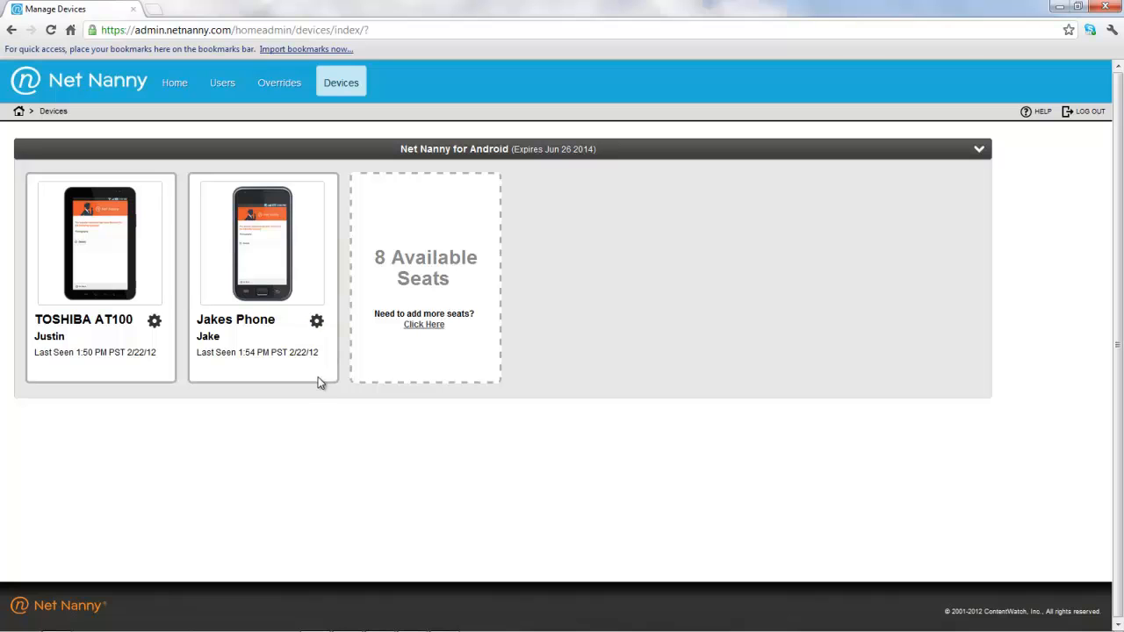
mouse_move(307, 443)
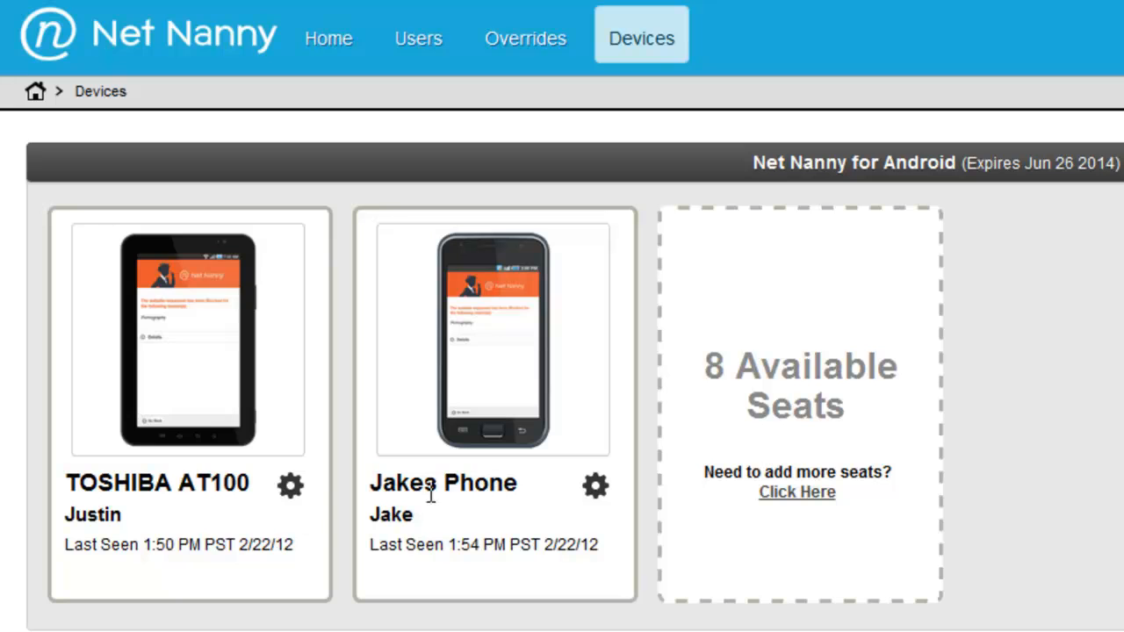
Open the TOSHIBA AT100 tablet's gear menu of edit, change user and remove
left_click(290, 485)
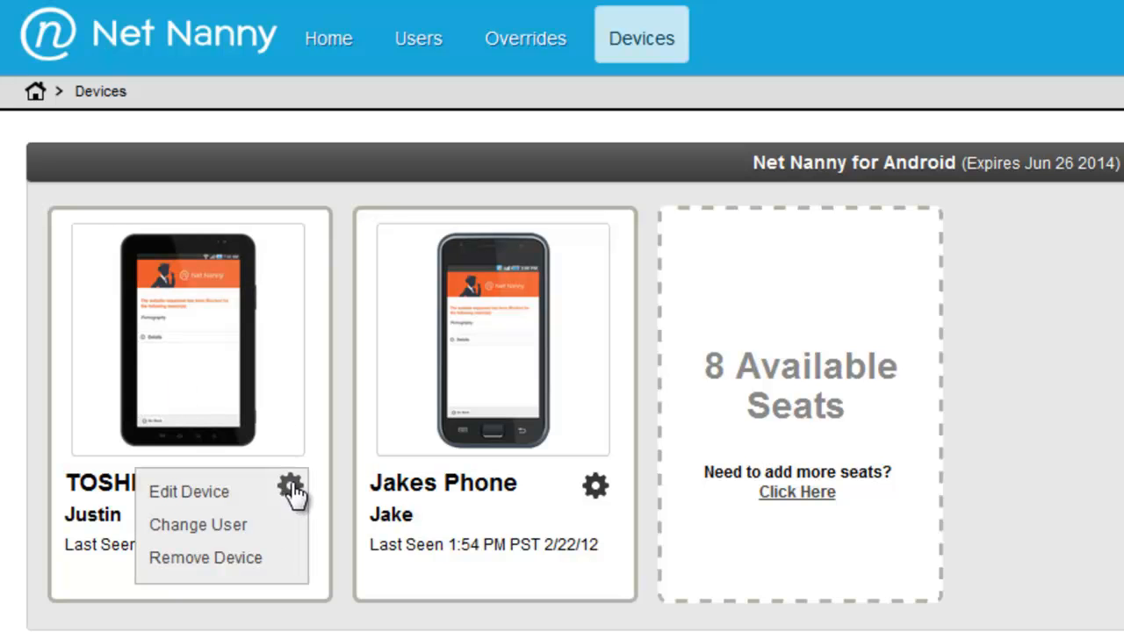